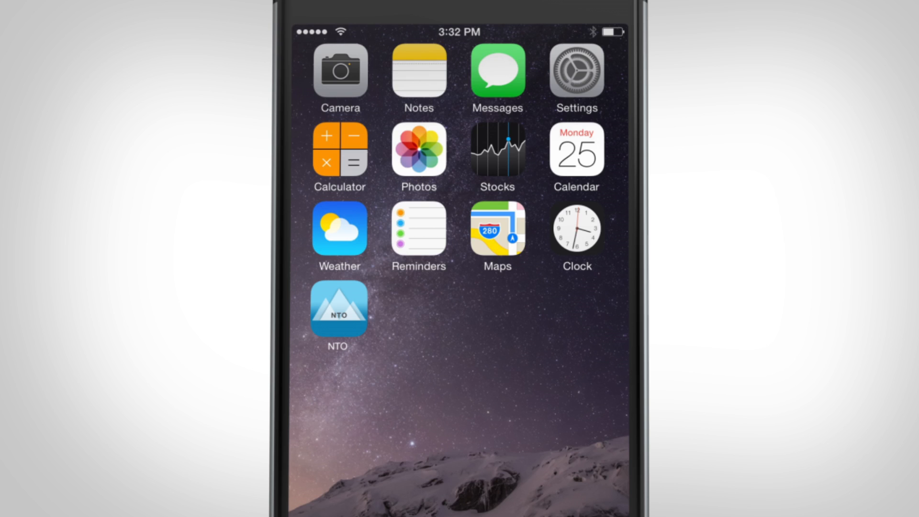
Launch the NTO community app and send an SOS request for live agent help.
{"action": "left_click", "coordinate": [337, 308]}
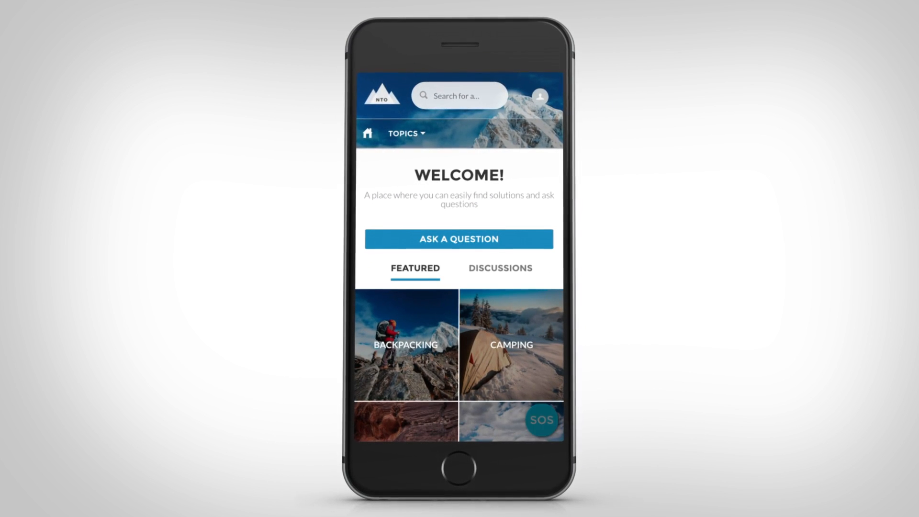
{"action": "left_click", "coordinate": [541, 419]}
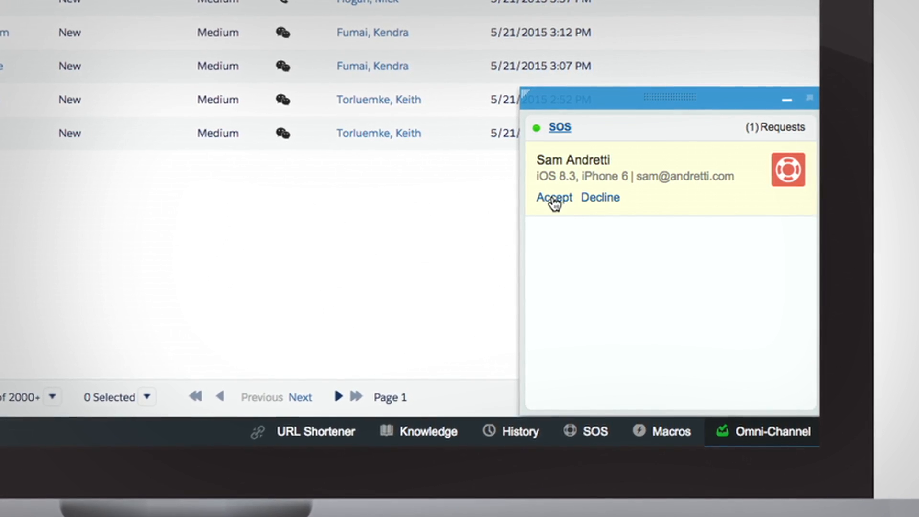
Accept the incoming SOS request in the Omni-Channel widget to start the video session.
{"action": "left_click", "coordinate": [551, 197]}
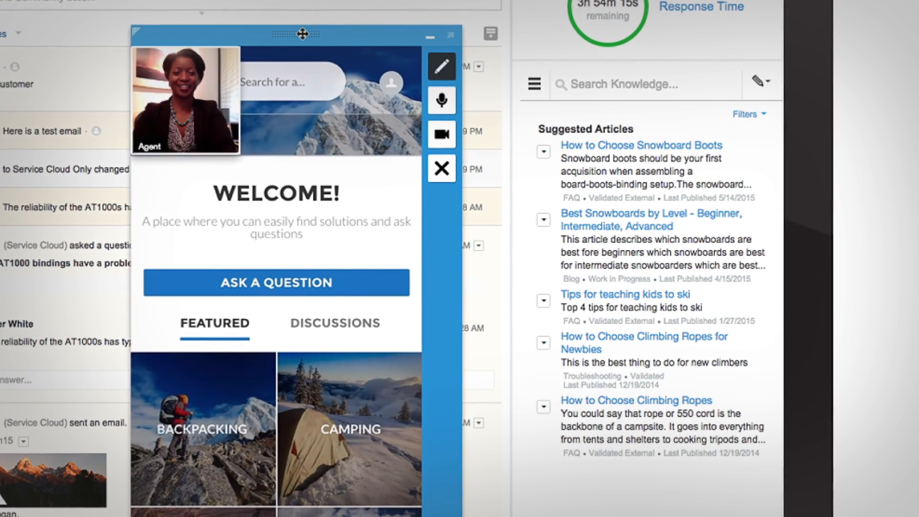
Drag the SOS video session window slightly upward into position.
{"action": "left_click_drag", "start_coordinate": [301, 34], "coordinate": [298, 28]}
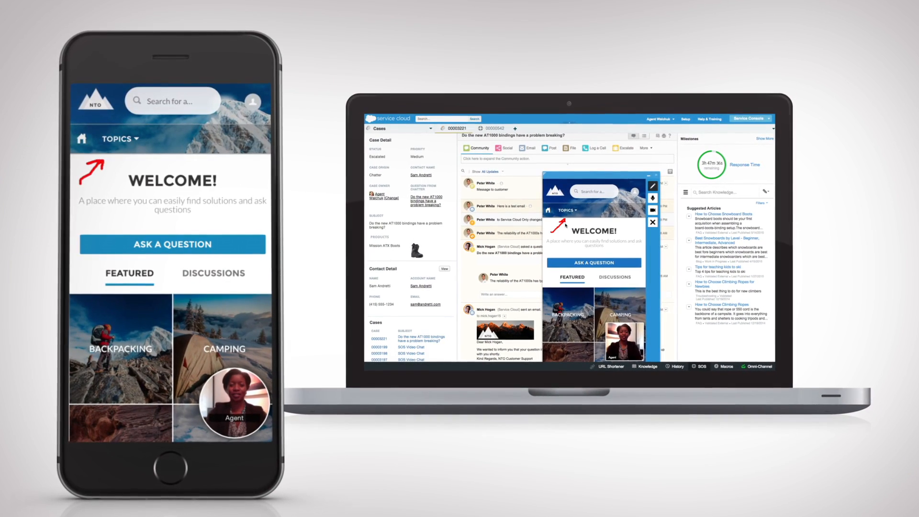
Open the TOPICS list, choose Snowboarding, and show its Articles tab.
{"action": "left_click", "coordinate": [120, 139]}
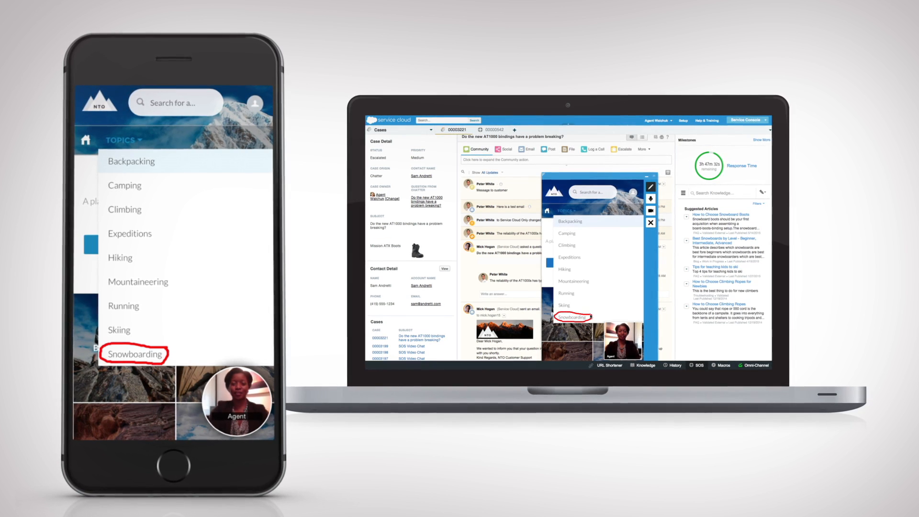
{"action": "left_click", "coordinate": [135, 355]}
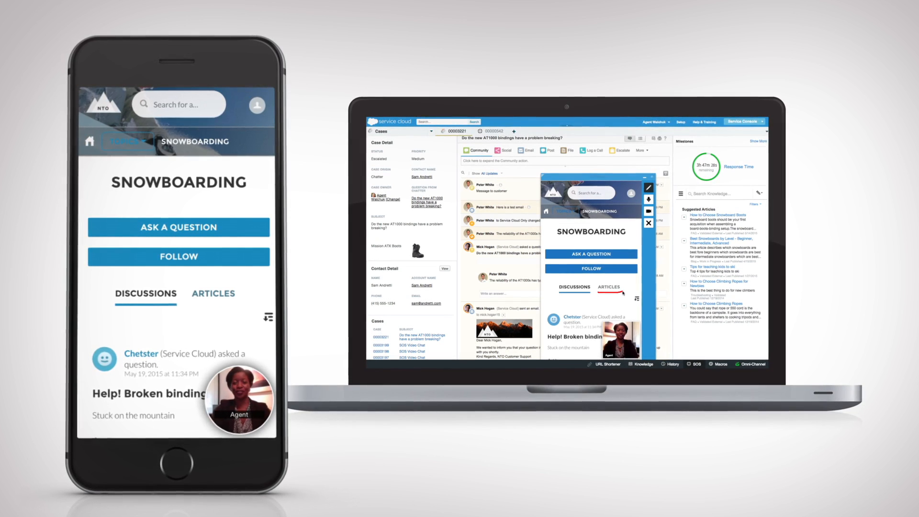
{"action": "left_click", "coordinate": [213, 294]}
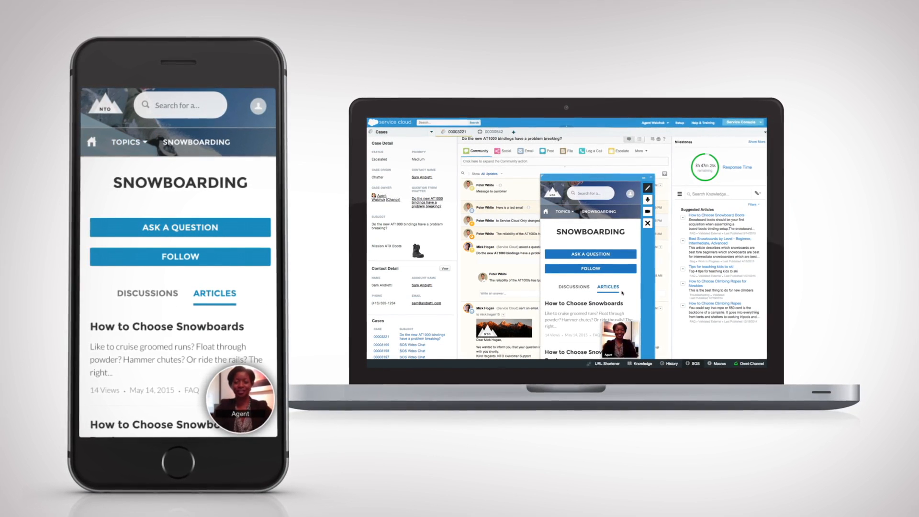